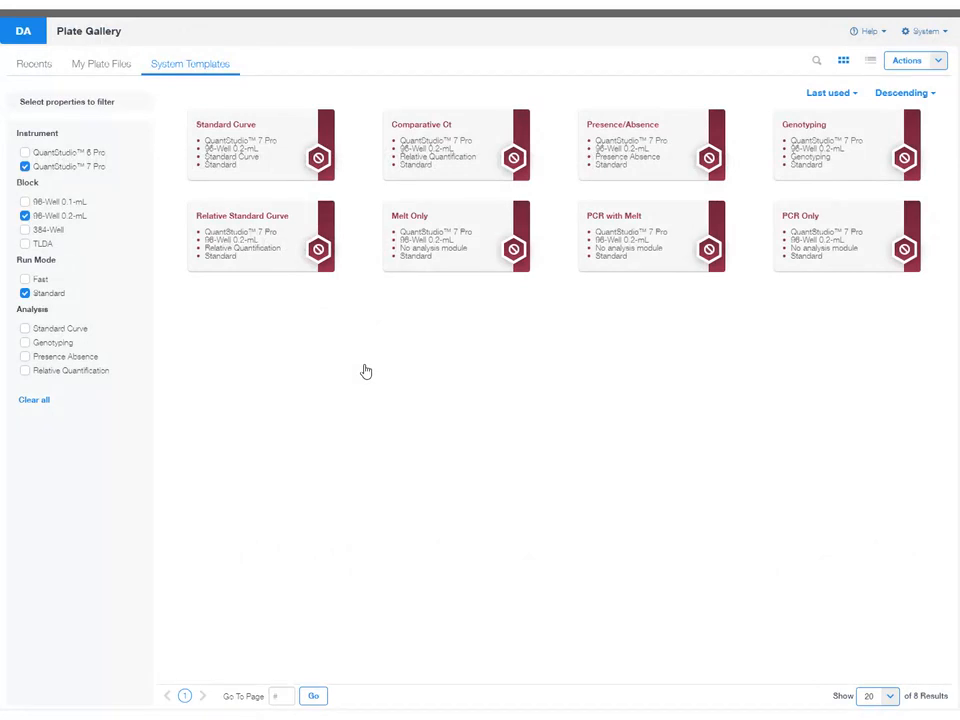
{"action": "mouse_move", "coordinate": [284, 146]}
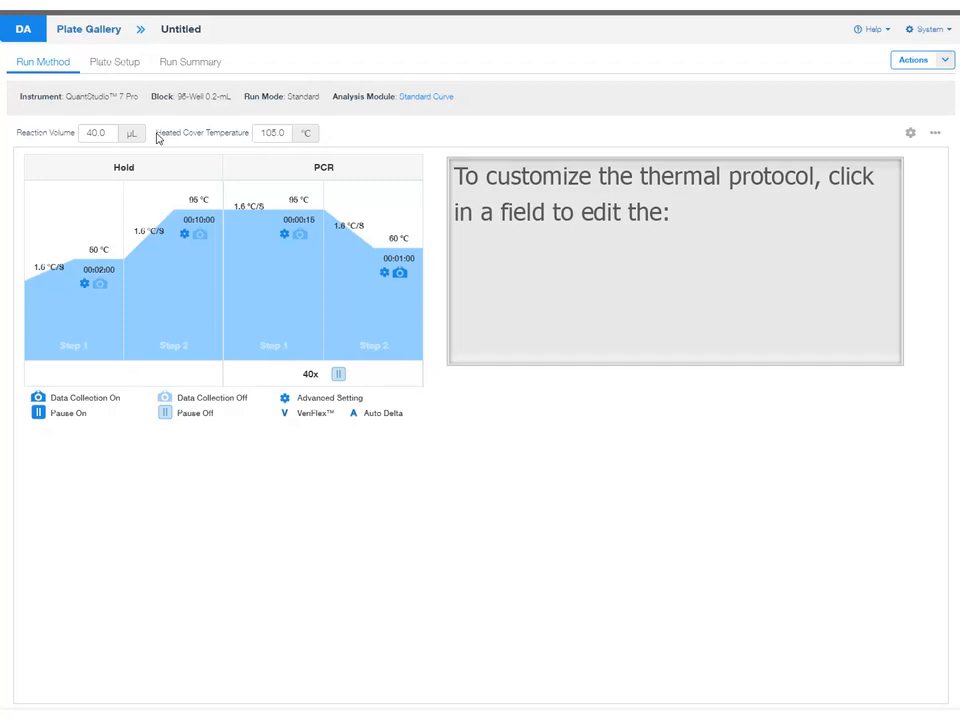
- Create an untitled Standard Curve plate file and begin editing its Hold-and-PCR thermal protocol
{"action": "left_click", "coordinate": [400, 238]}
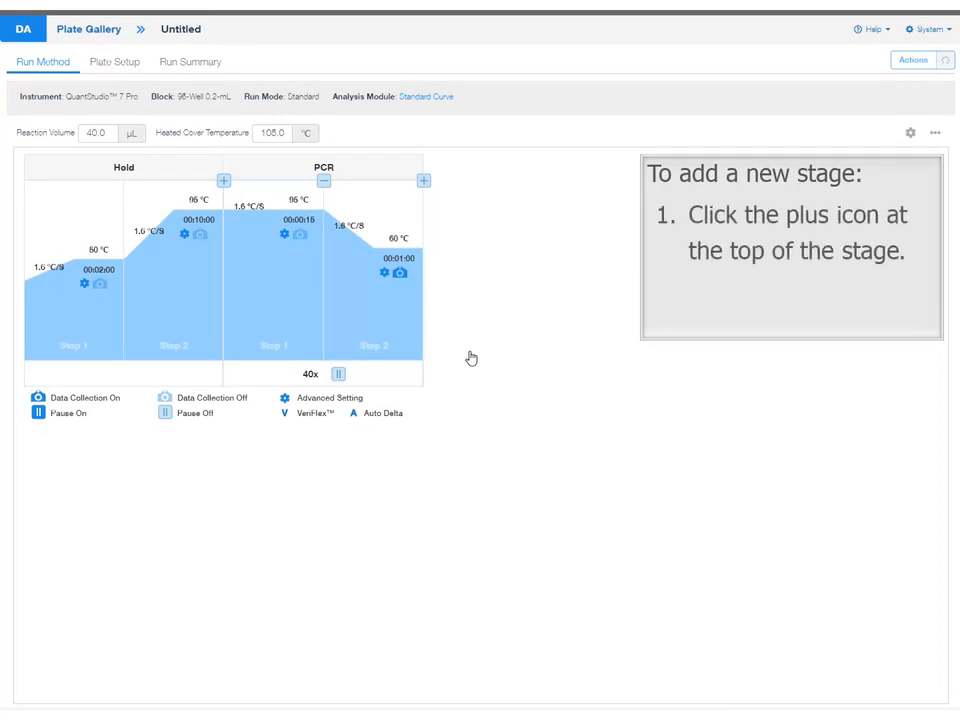
{"action": "left_click", "coordinate": [424, 180]}
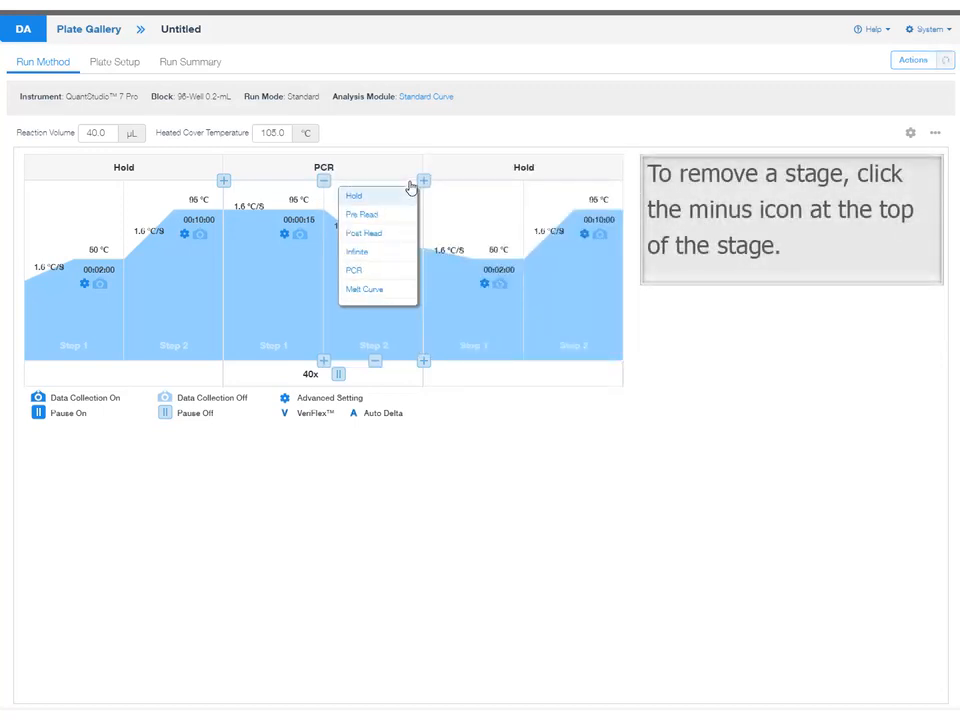
{"action": "mouse_move", "coordinate": [504, 184]}
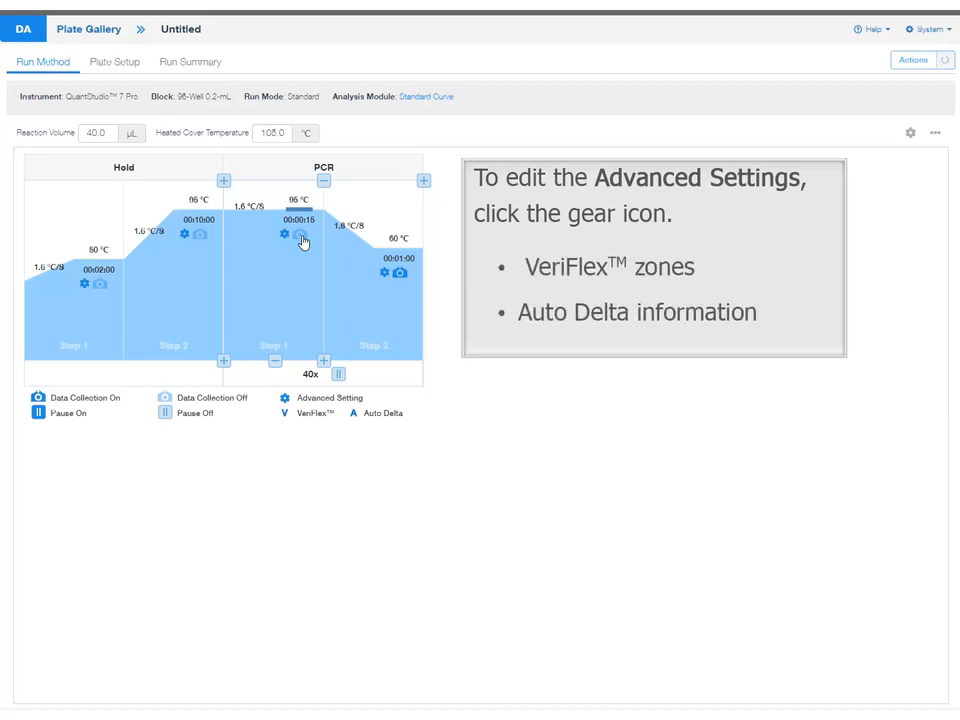
{"action": "left_click", "coordinate": [284, 232]}
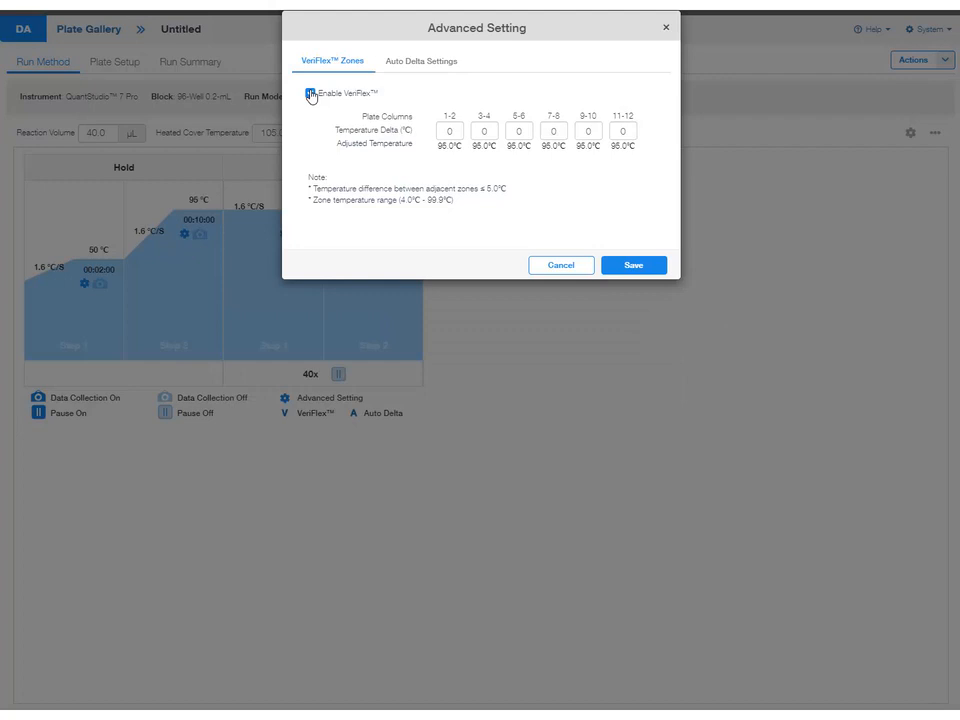
{"action": "left_click", "coordinate": [308, 94]}
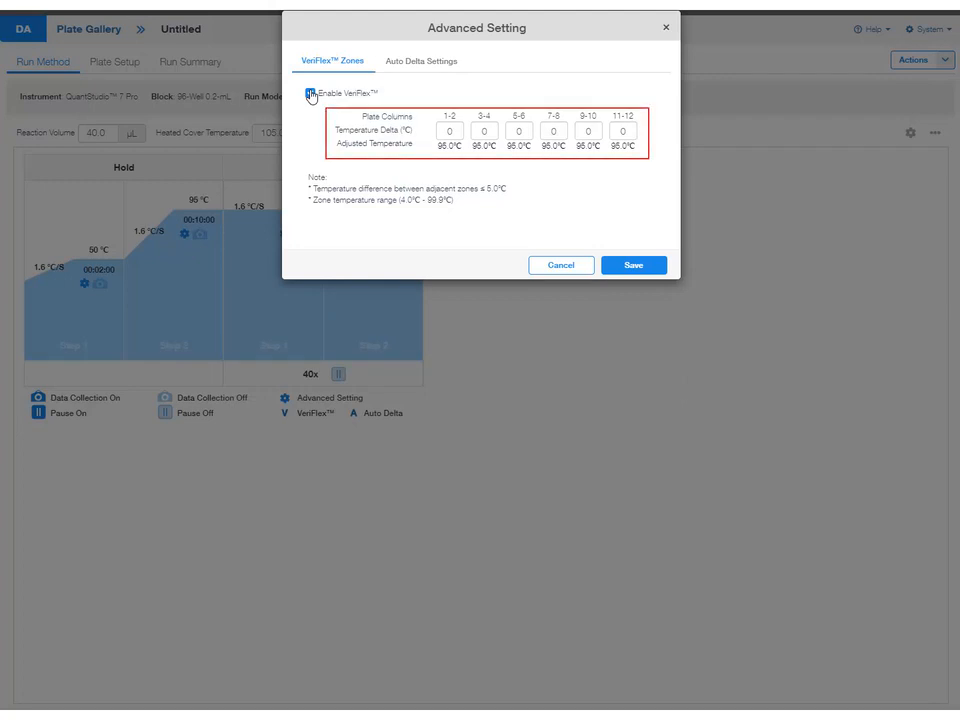
{"action": "left_click", "coordinate": [422, 60]}
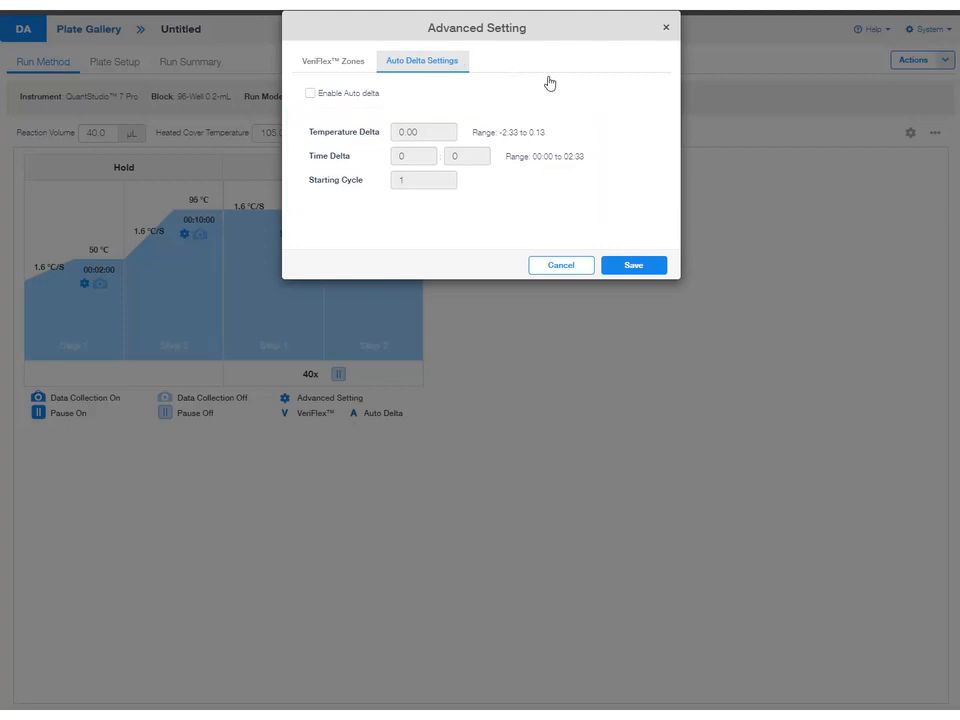
{"action": "left_click", "coordinate": [632, 264]}
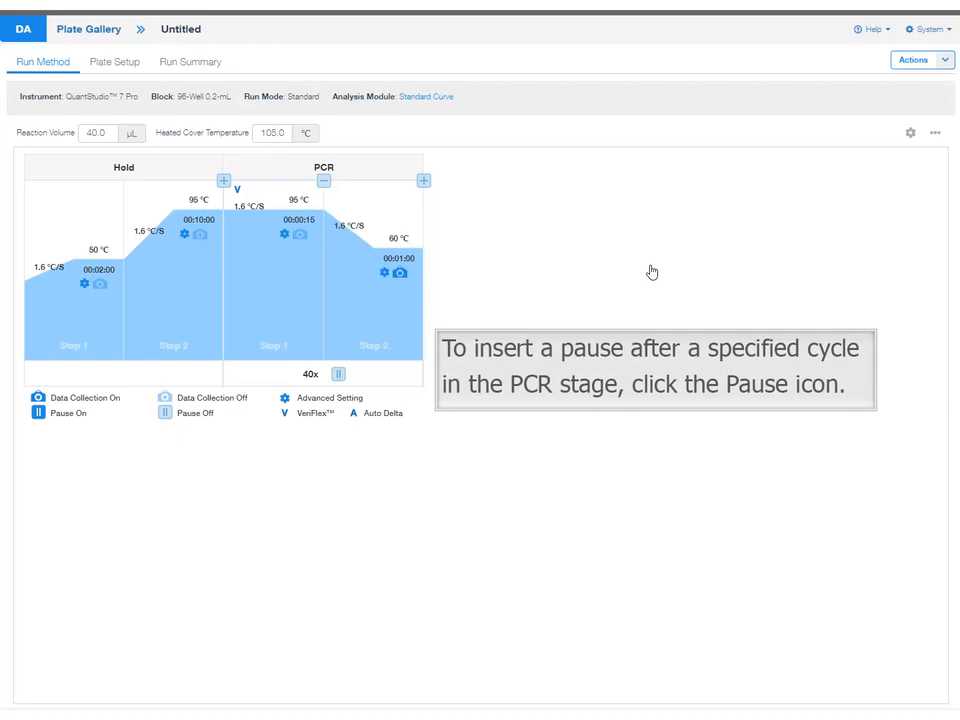
{"action": "mouse_move", "coordinate": [578, 272]}
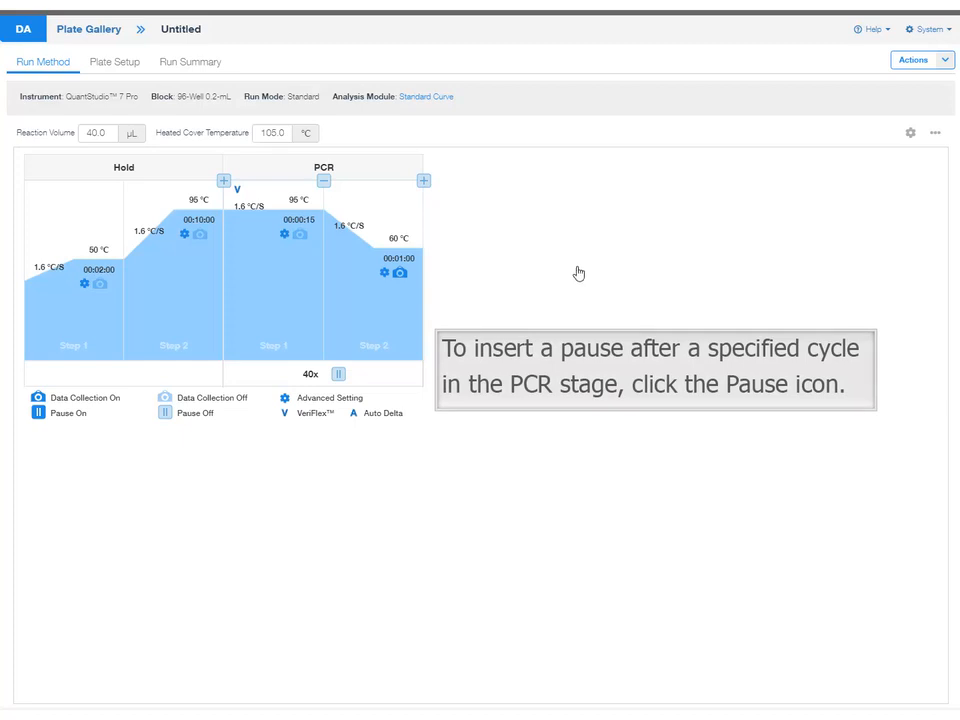
{"action": "left_click", "coordinate": [338, 374]}
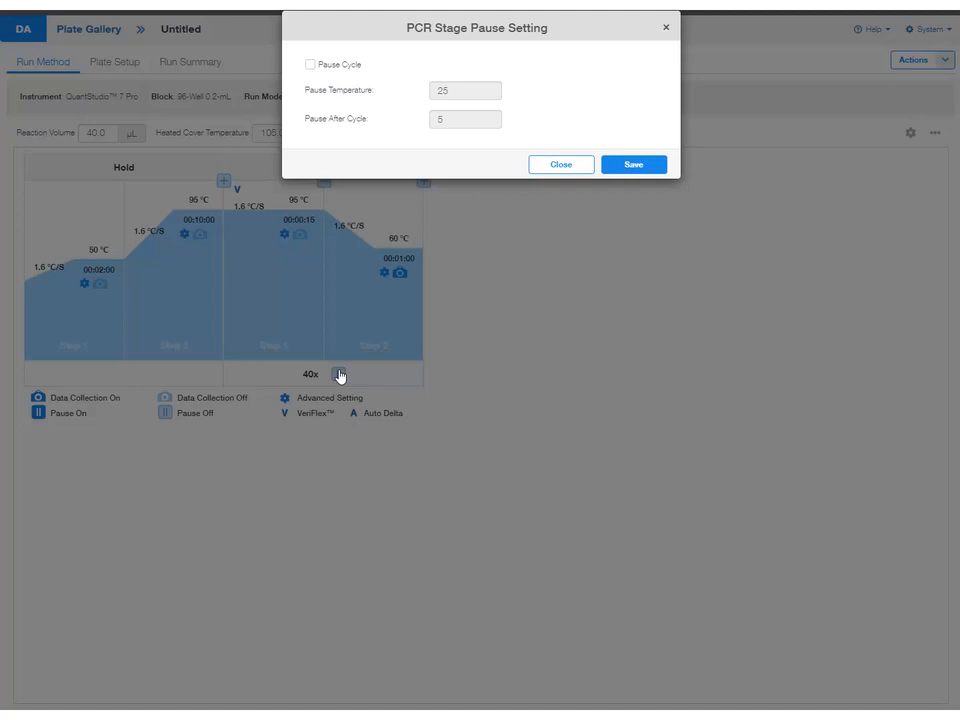
{"action": "left_click", "coordinate": [310, 64]}
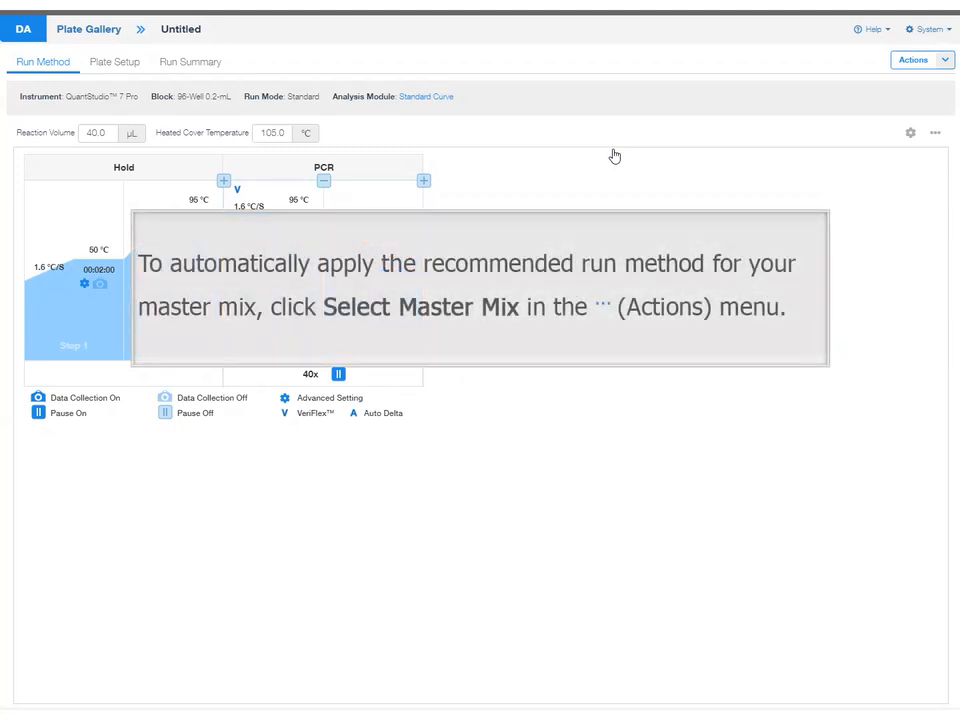
{"action": "mouse_move", "coordinate": [716, 154]}
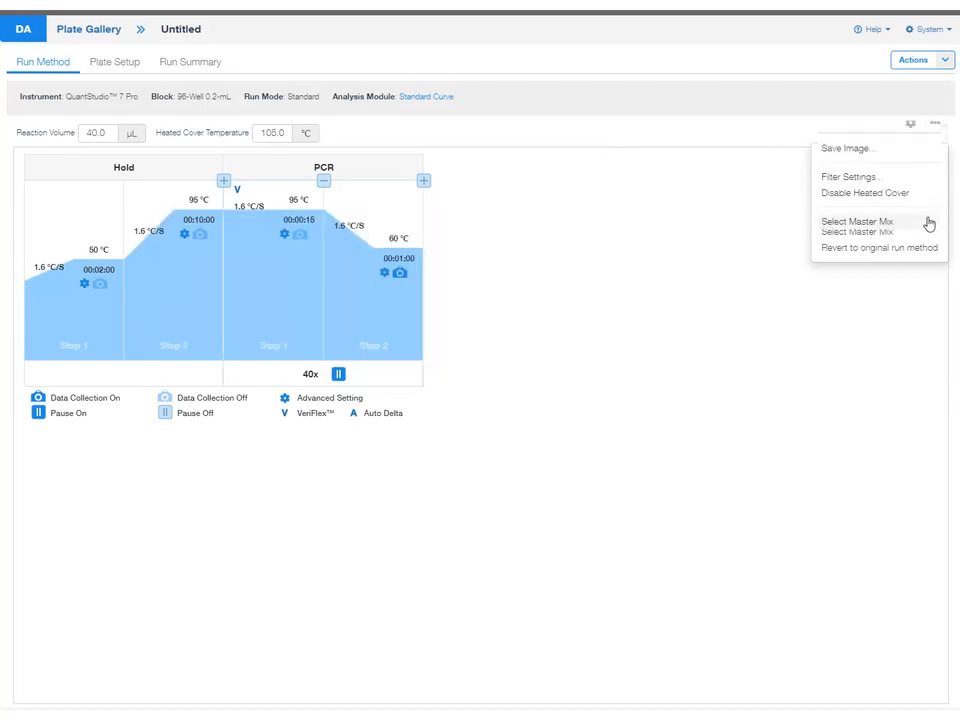
{"action": "left_click", "coordinate": [856, 220]}
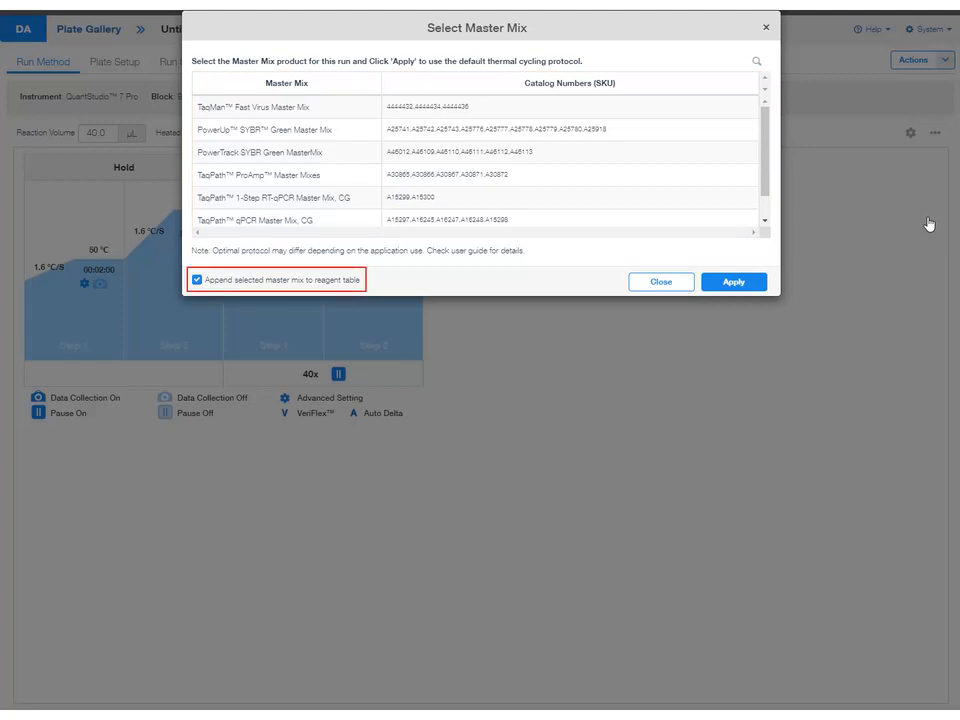
{"action": "left_click", "coordinate": [660, 280]}
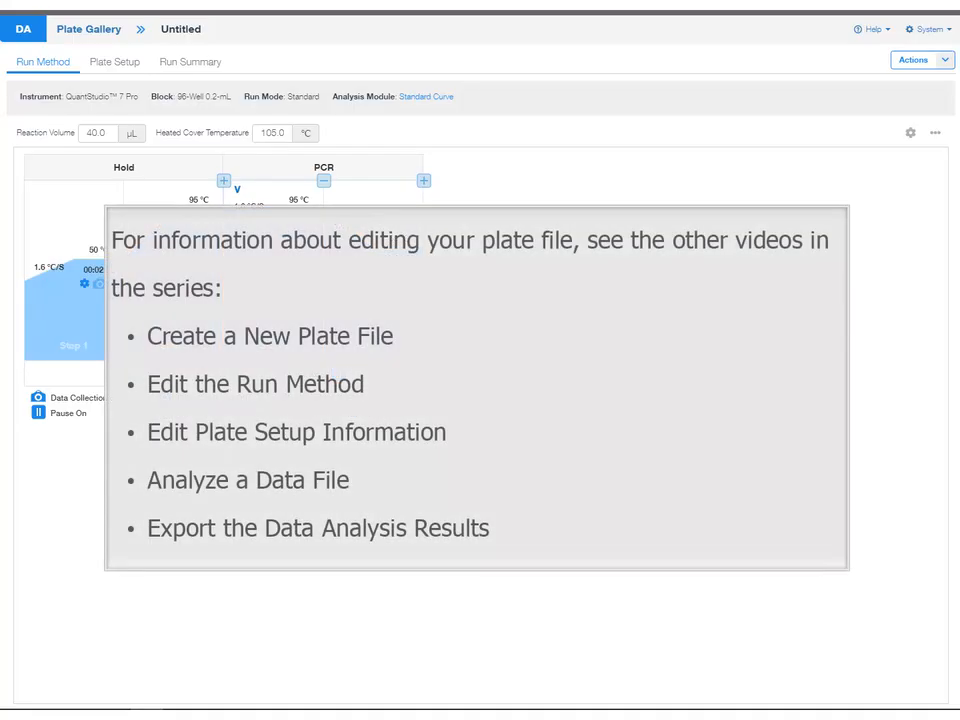